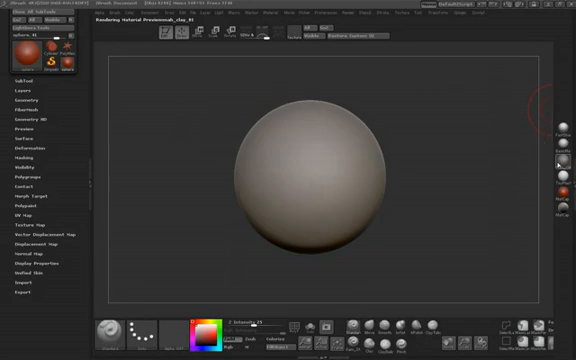
mouse_move(350, 158)
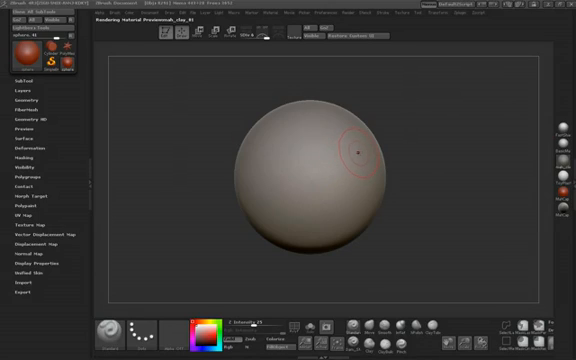
mouse_move(232, 140)
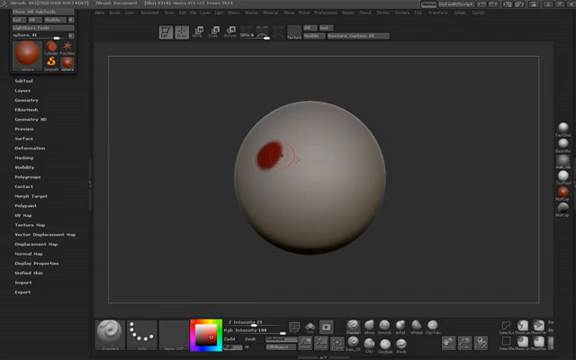
Step: Enable RGB polypaint with red and brush the smiley face and band onto the sphere
click(336, 158)
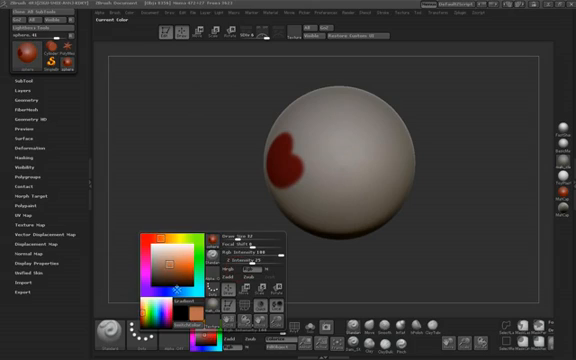
click(182, 268)
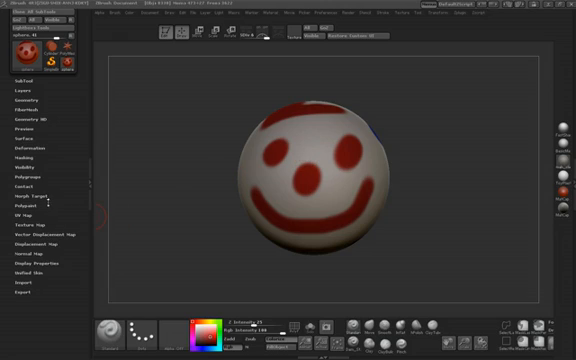
click(20, 210)
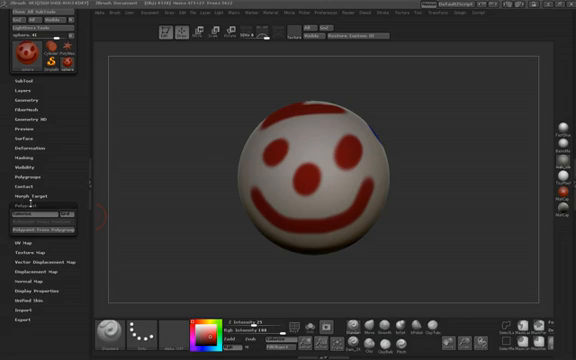
click(26, 210)
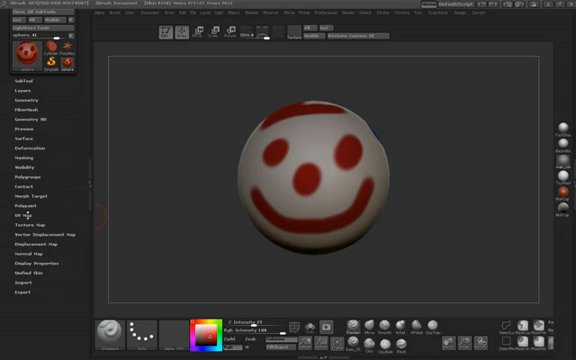
click(20, 216)
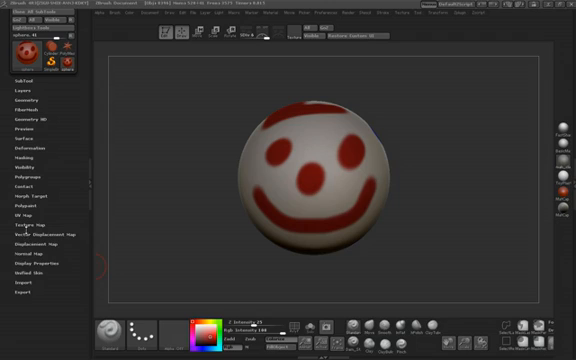
click(30, 228)
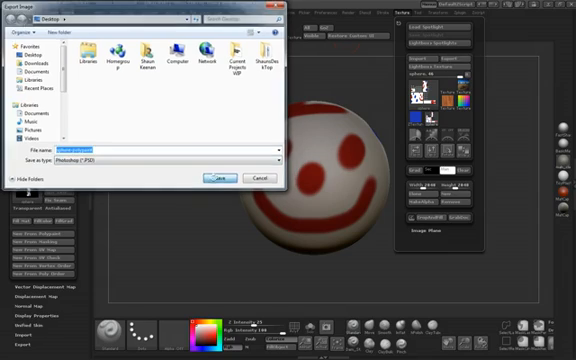
Step: Name the painted sphere mesh in the Export dialog with OBJ as the file type
click(216, 176)
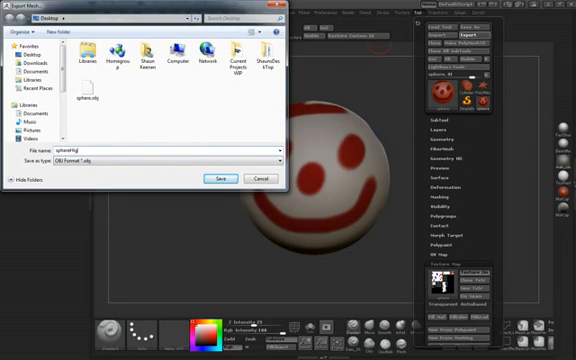
click(84, 96)
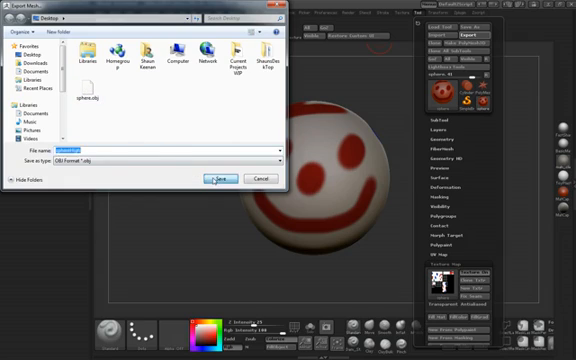
Step: Load the exported sphere OBJ from the Desktop as the xNormal mesh and browse for its base texture
click(220, 180)
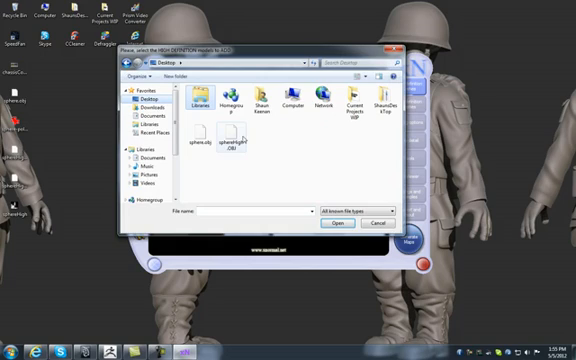
click(340, 224)
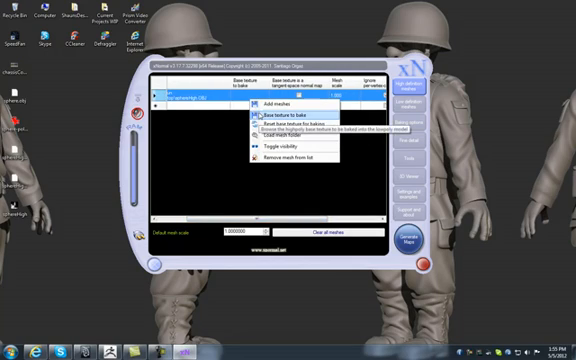
mouse_move(290, 118)
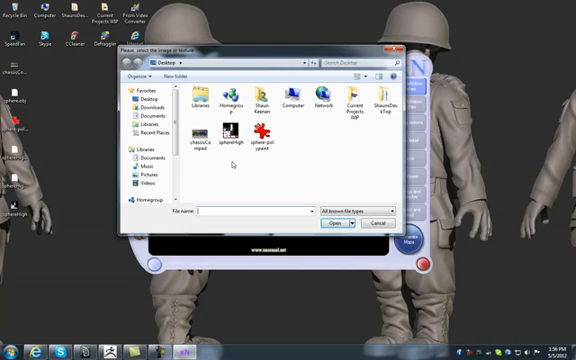
click(260, 136)
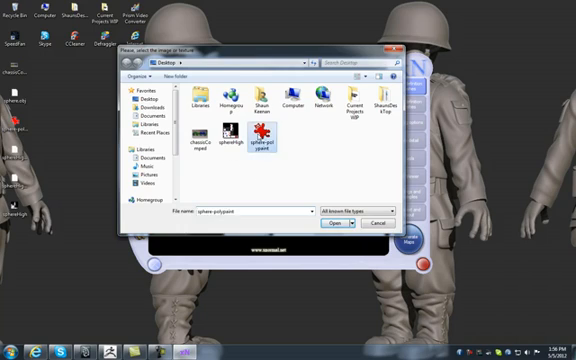
click(338, 224)
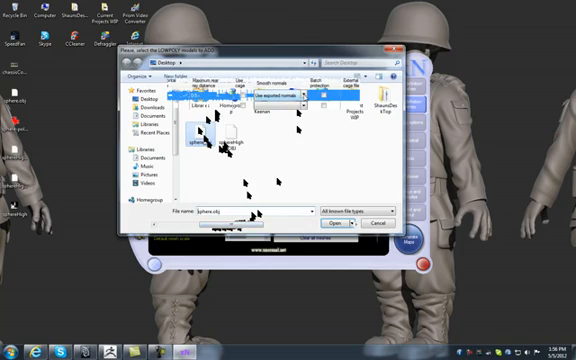
click(336, 224)
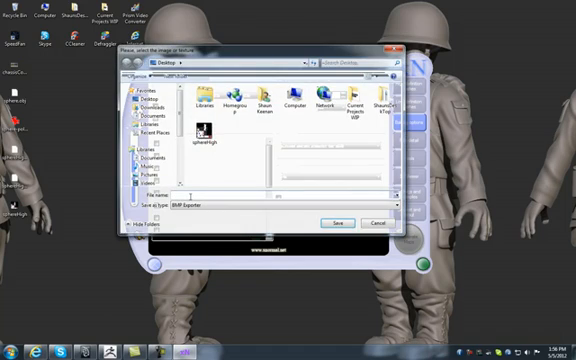
Step: Name the baked output map 'PolyS' on the desktop and save it
text(PolySphere)
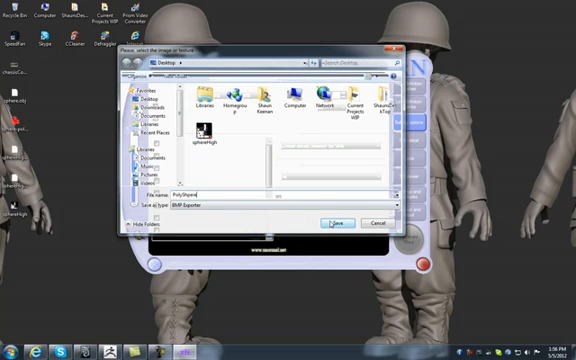
click(336, 220)
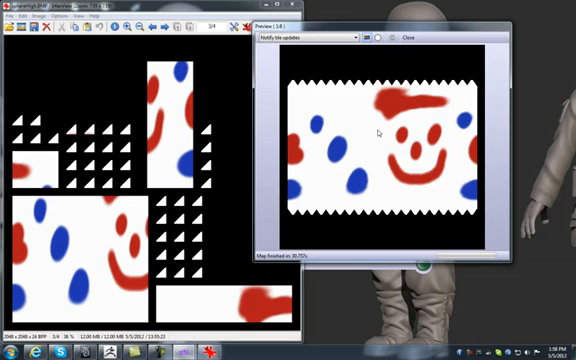
mouse_move(362, 130)
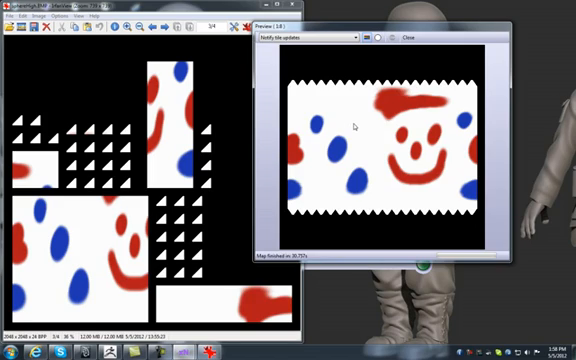
mouse_move(356, 124)
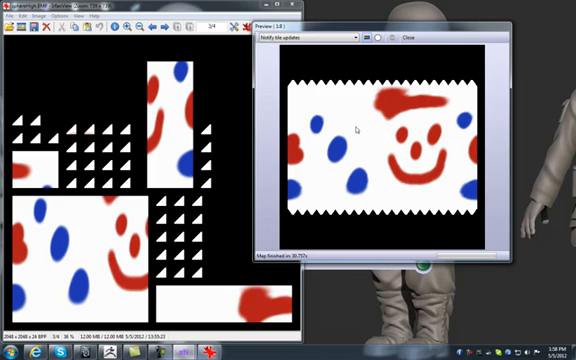
mouse_move(376, 150)
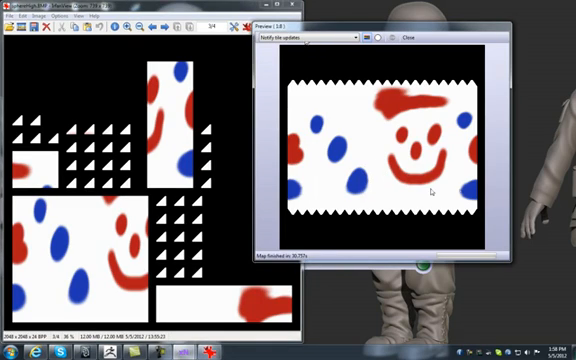
mouse_move(344, 196)
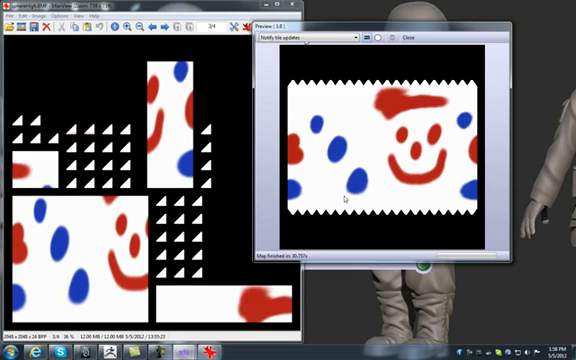